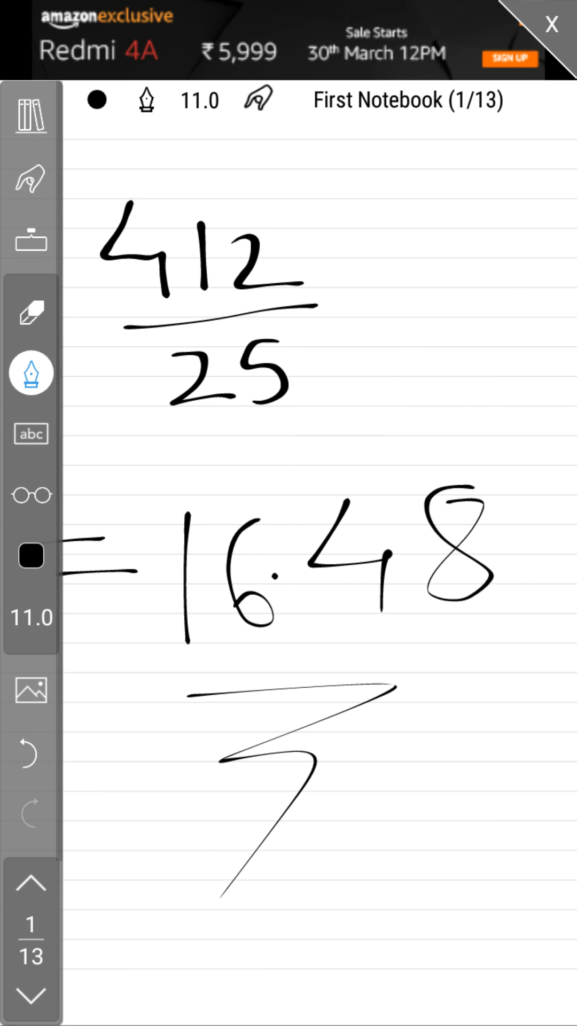
- Move to page 2 of First Notebook, showing 412 above a long horizontal line
click(30, 992)
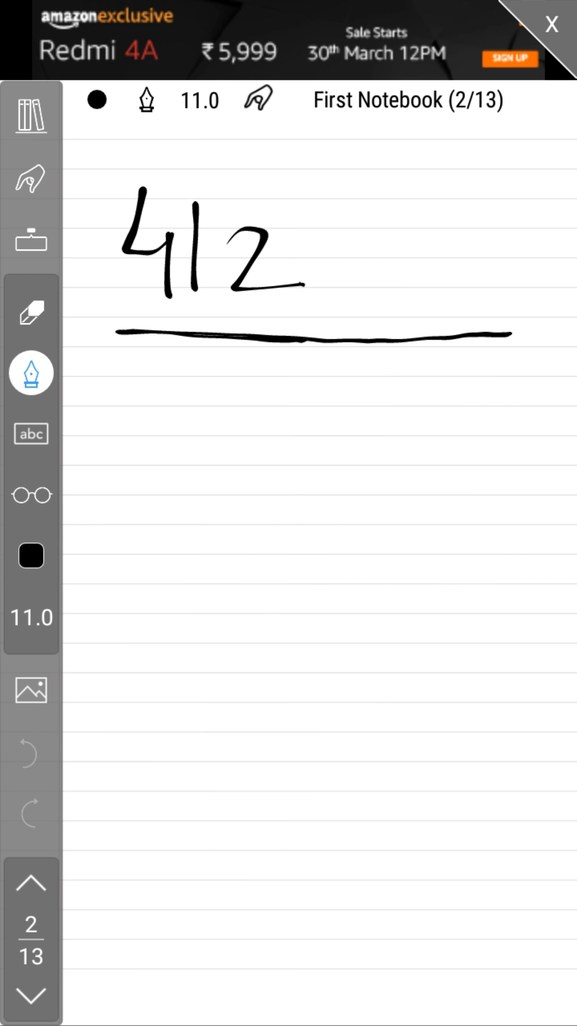